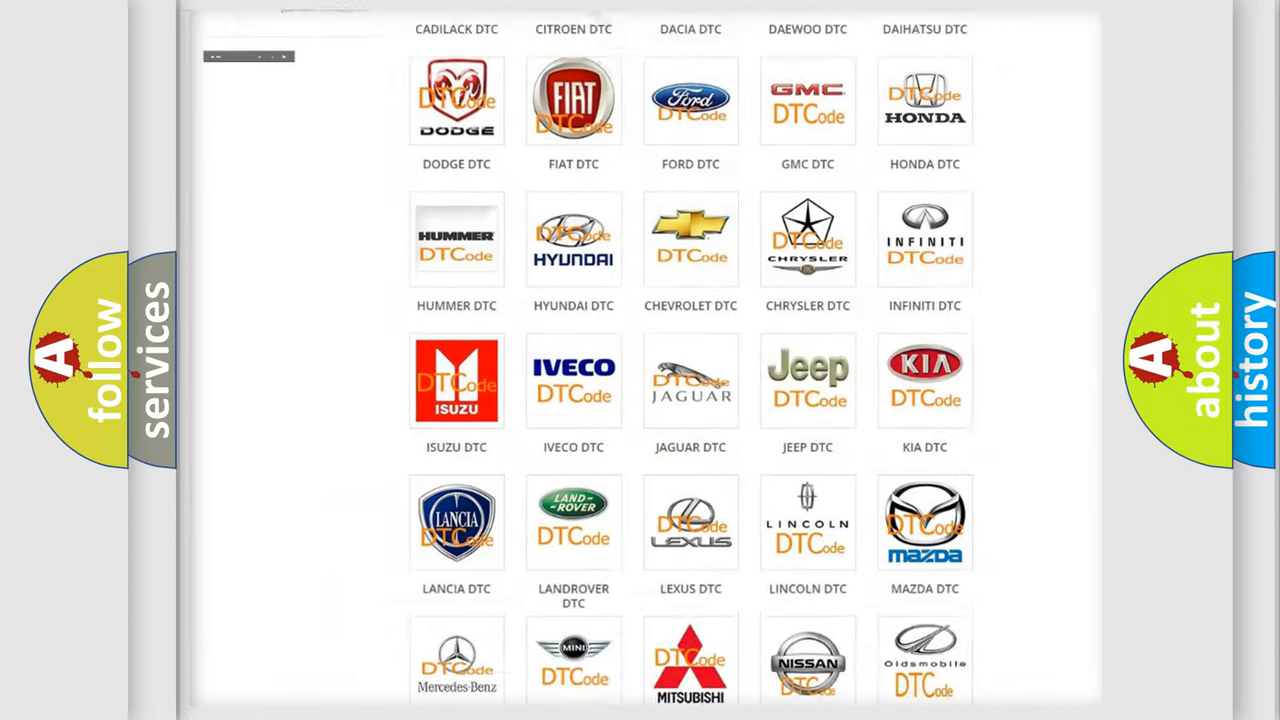
# Step: Open the Lincoln DTC page and scroll through its table of B-series diagnostic codes
pyautogui.scroll(3)
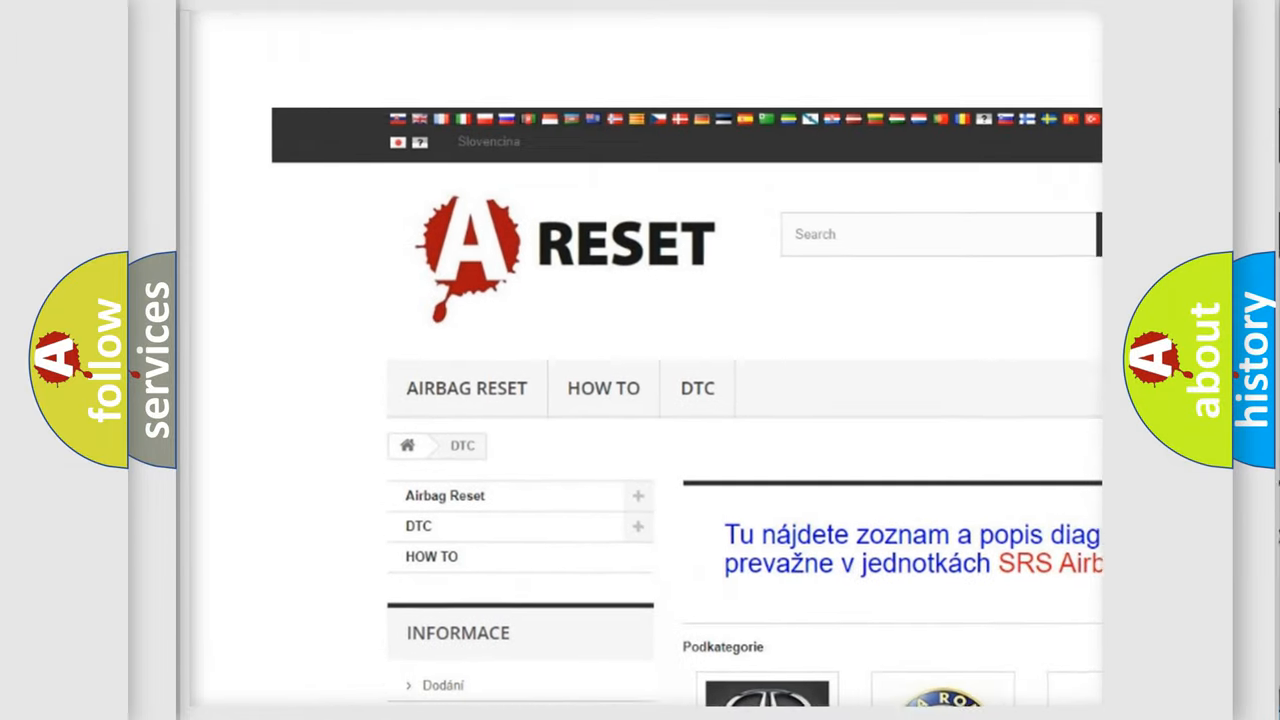
pyautogui.scroll(3)
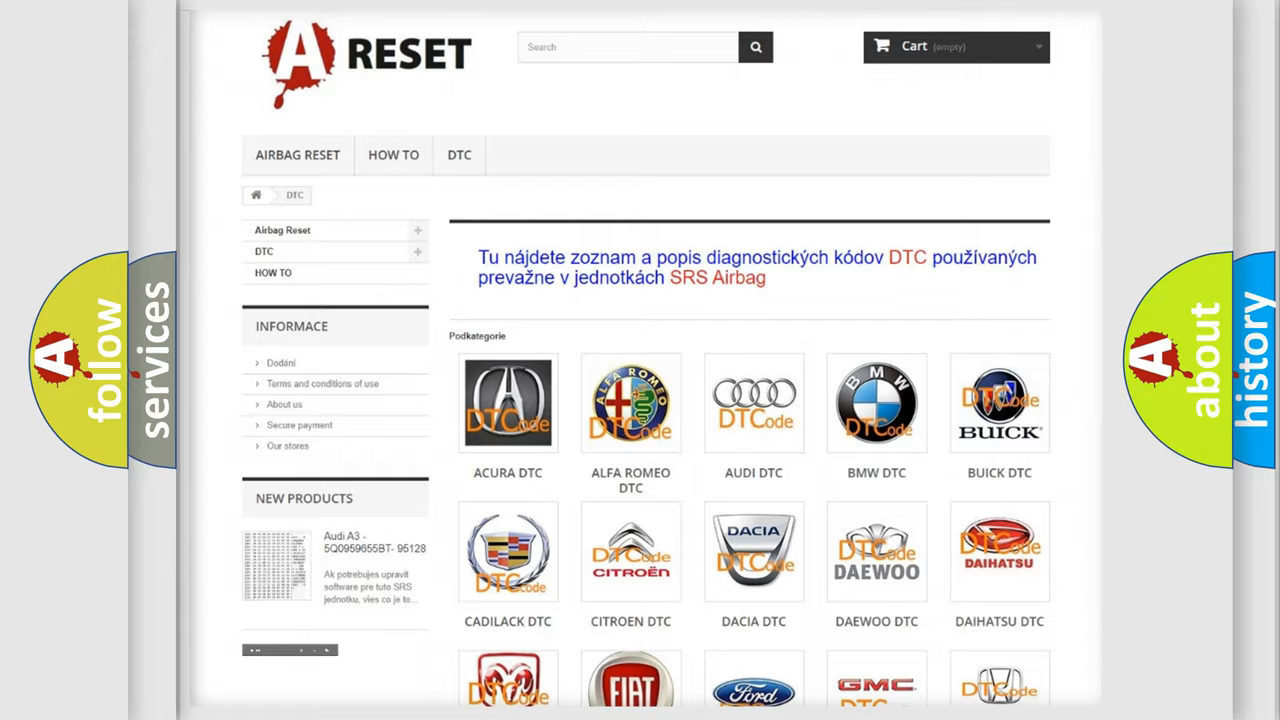
pyautogui.scroll(-3)
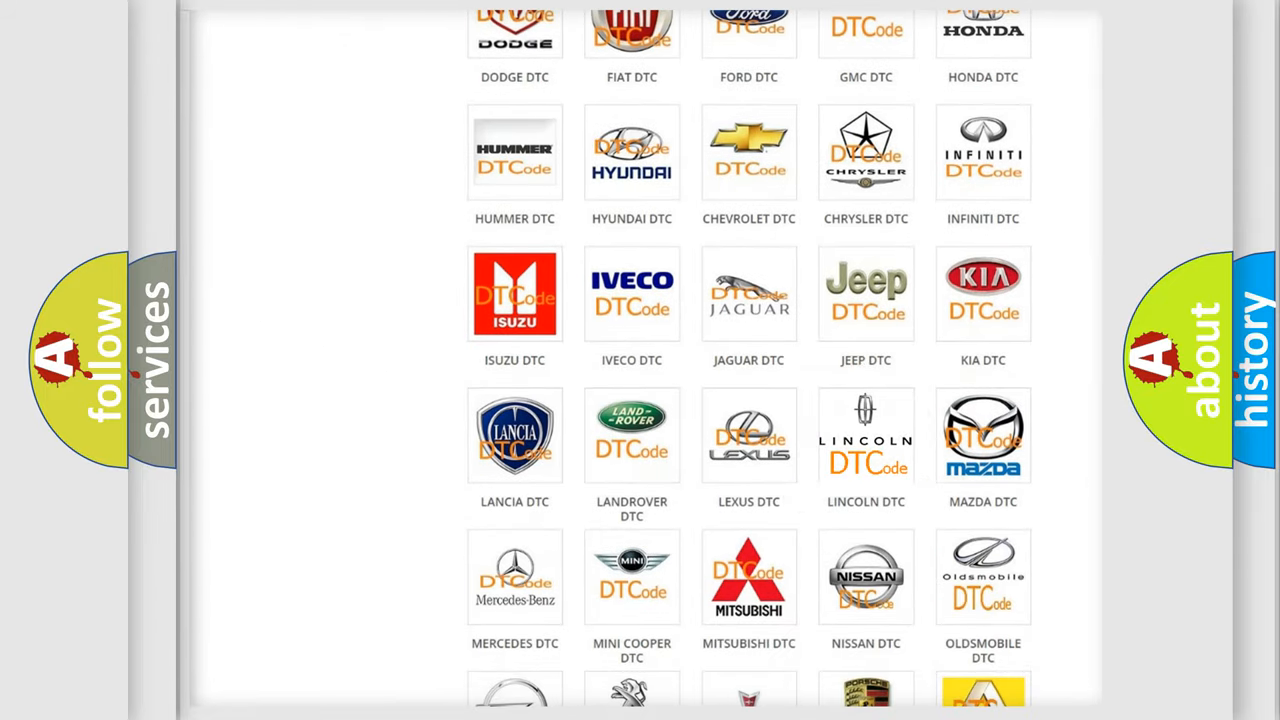
pyautogui.click(864, 436)
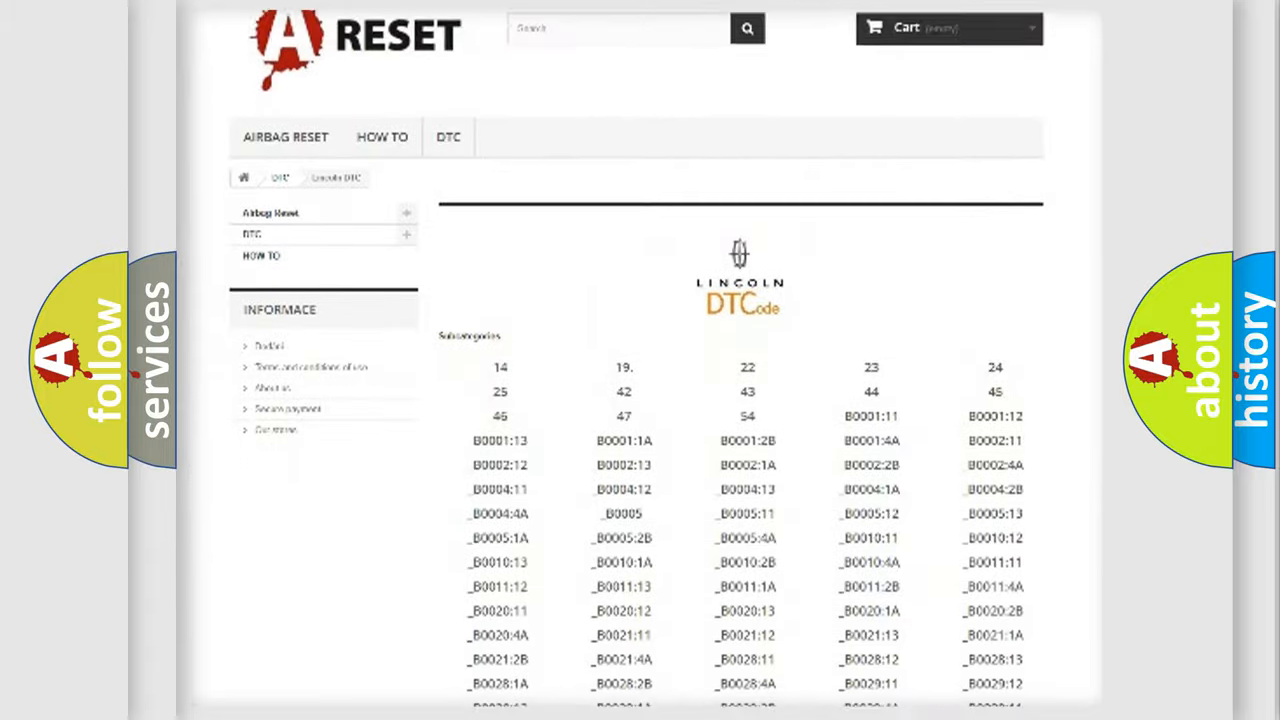
pyautogui.scroll(-3)
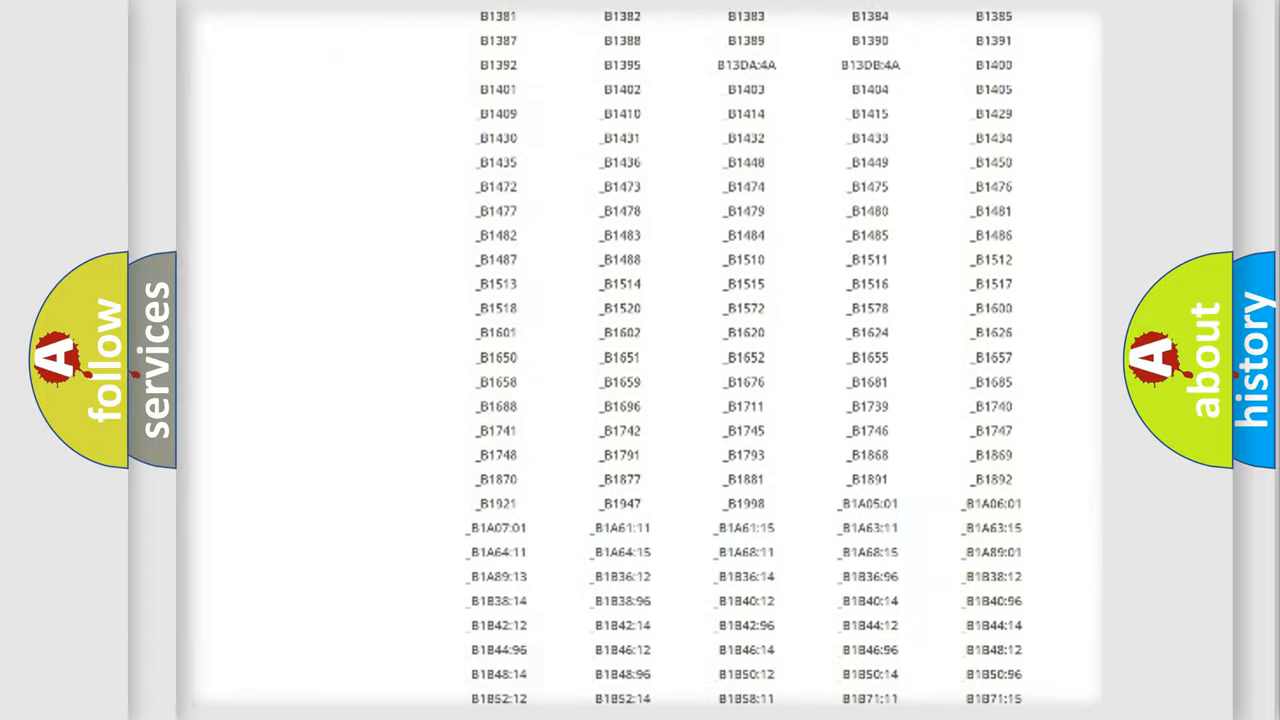
pyautogui.scroll(3)
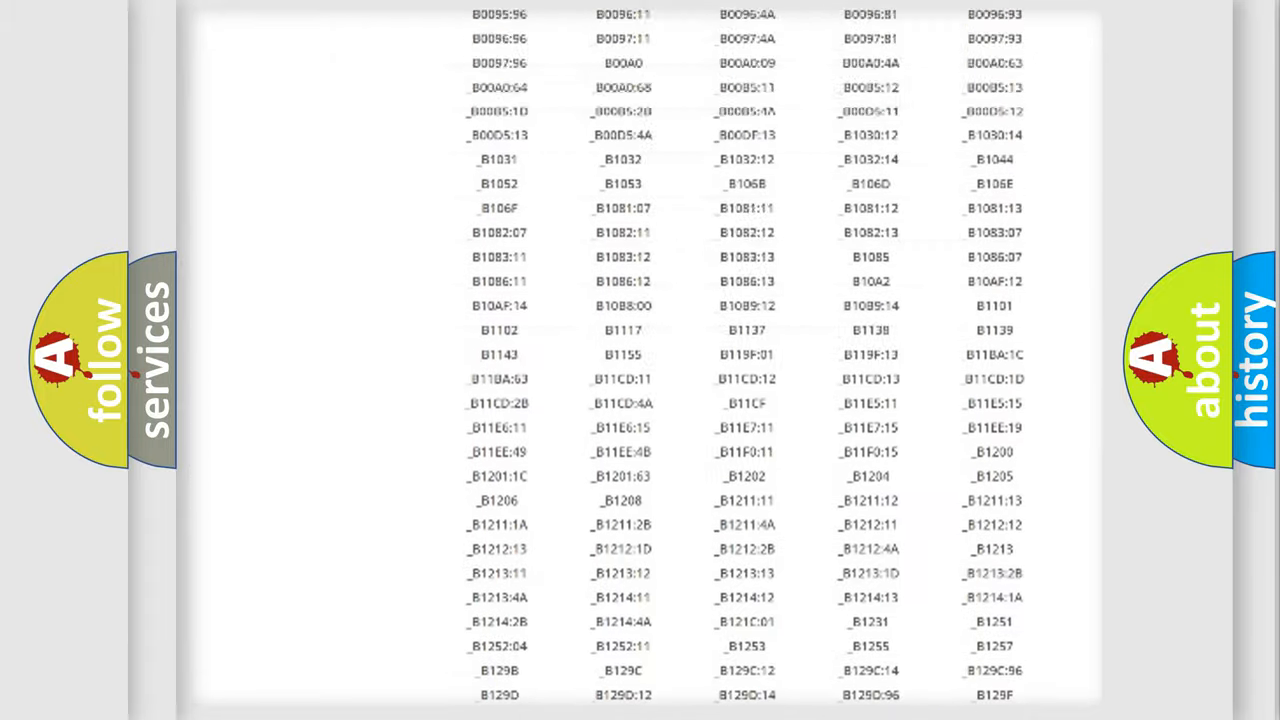